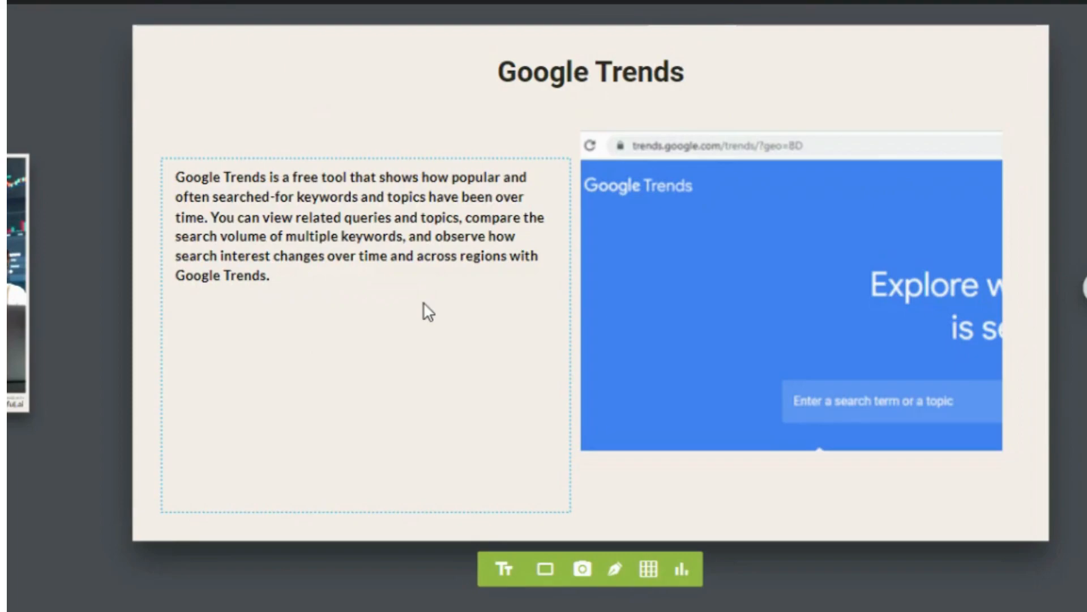
mouse_move(395, 199)
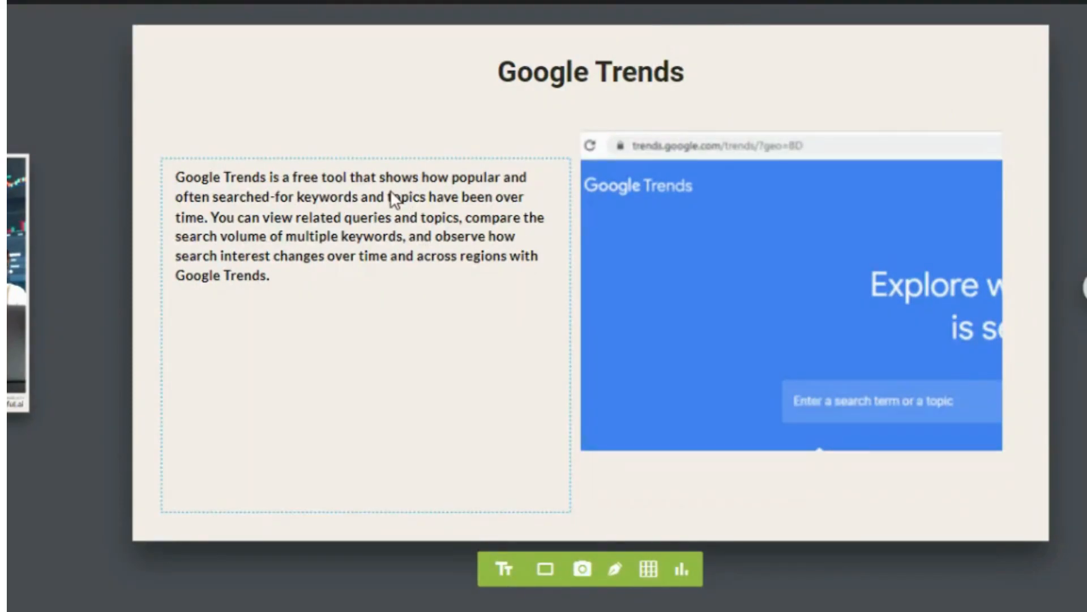
mouse_move(506, 189)
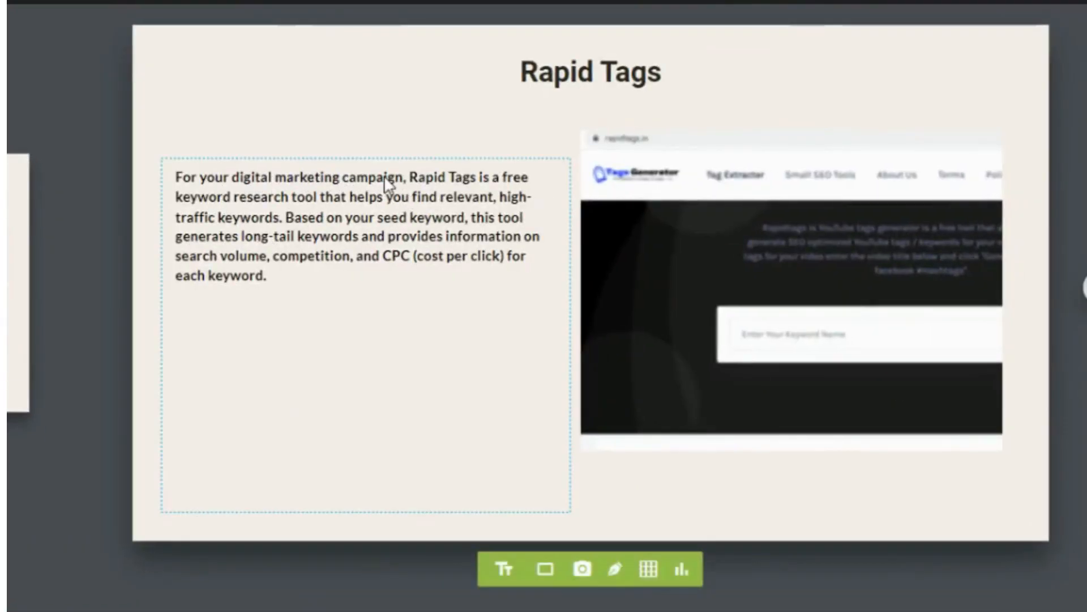
mouse_move(396, 348)
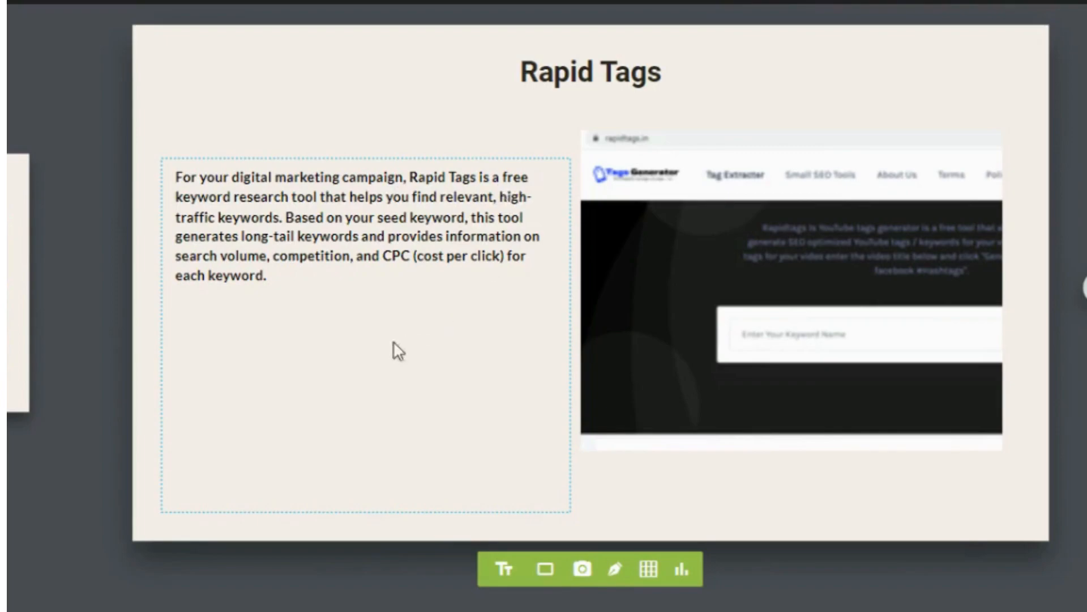
mouse_move(357, 225)
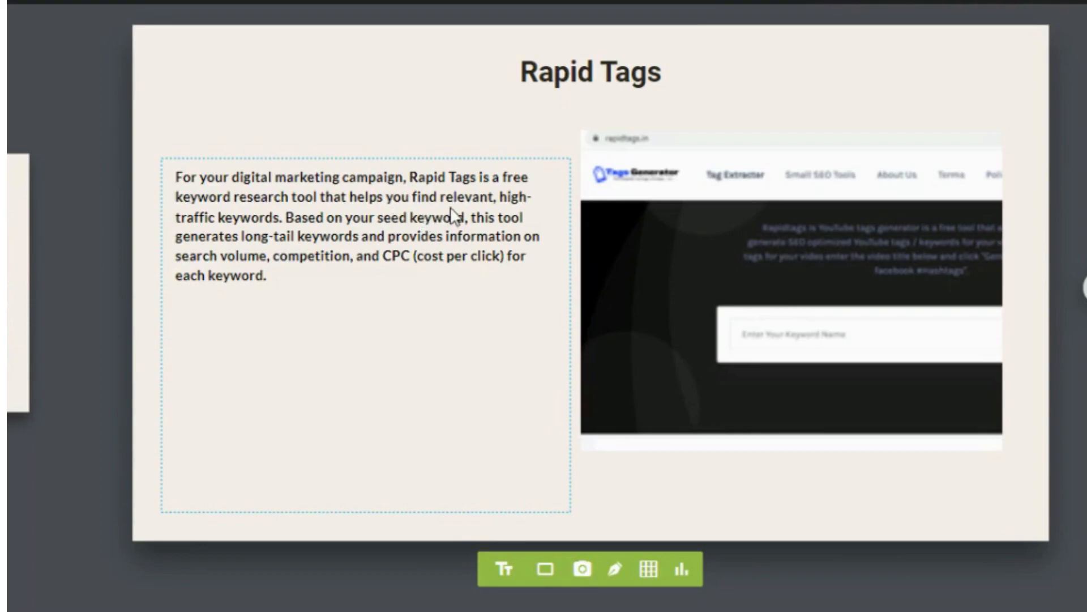
mouse_move(277, 235)
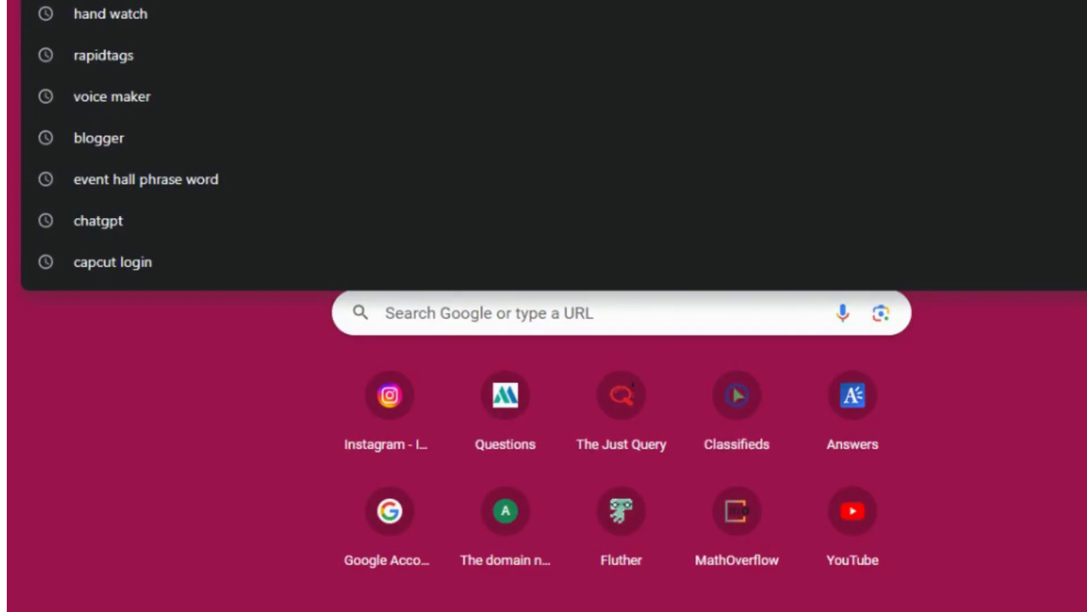
Search for 'google trends' in Chrome and open the Google Trends result.
type("google trends")
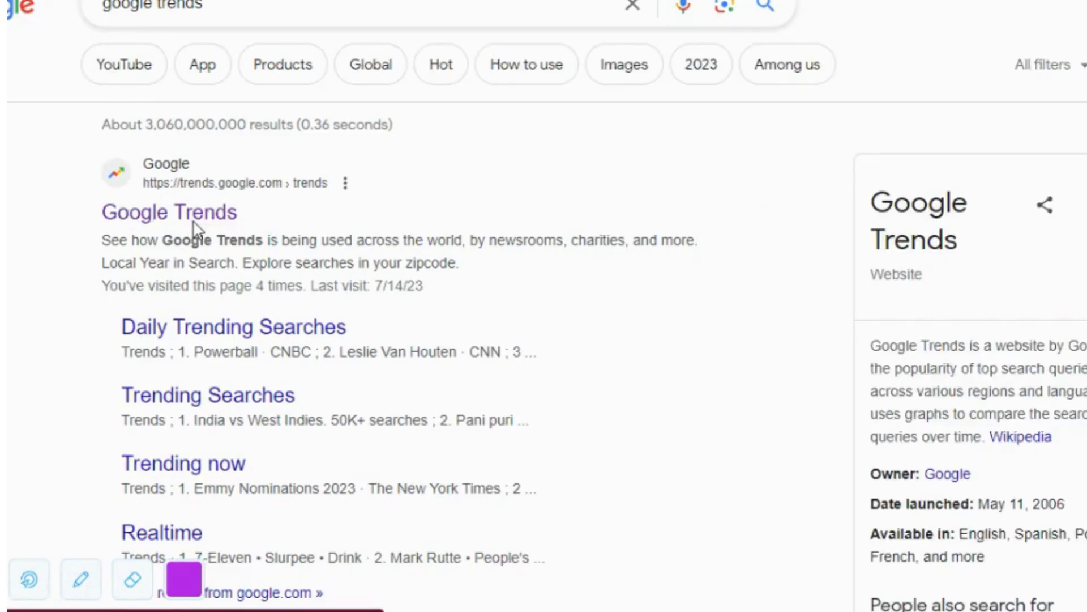
left_click(168, 212)
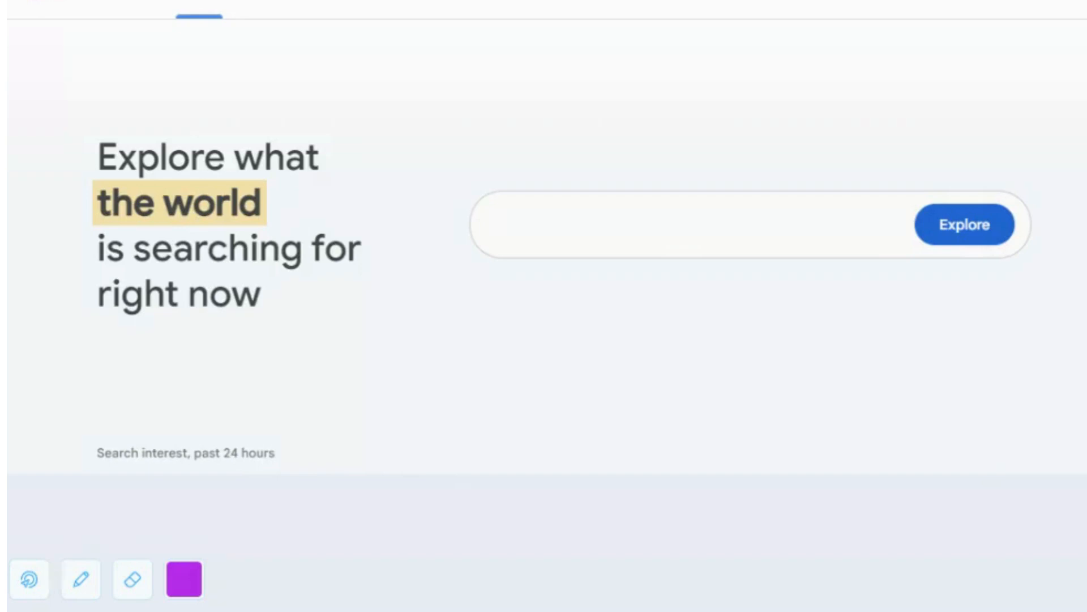
type("Rex Heuer")
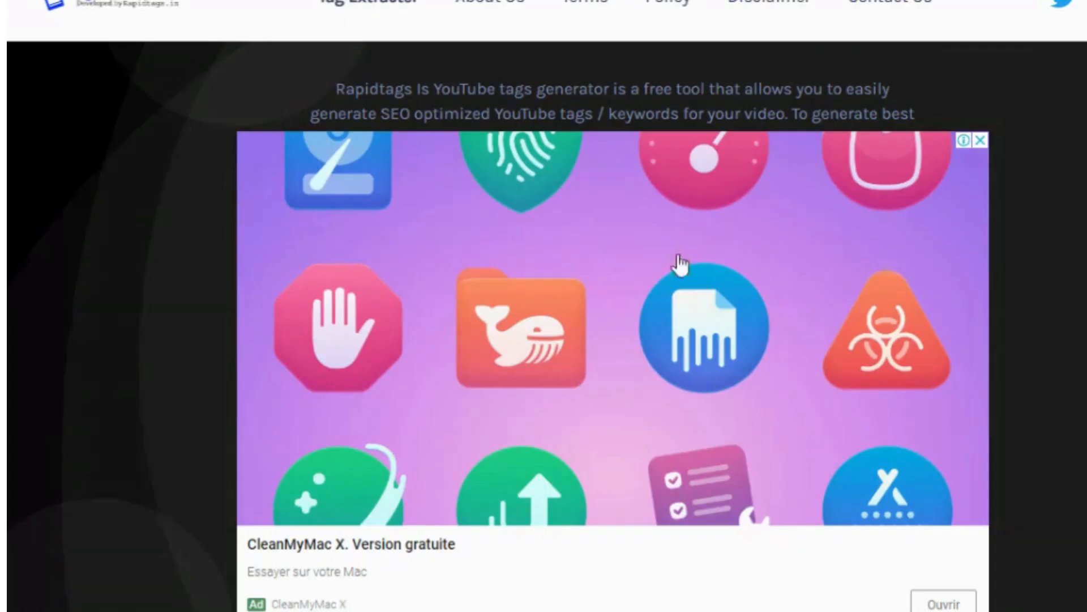
Dismiss the Rapid Tags advert and generate tags for the keyword 'banquet hall'.
left_click(968, 140)
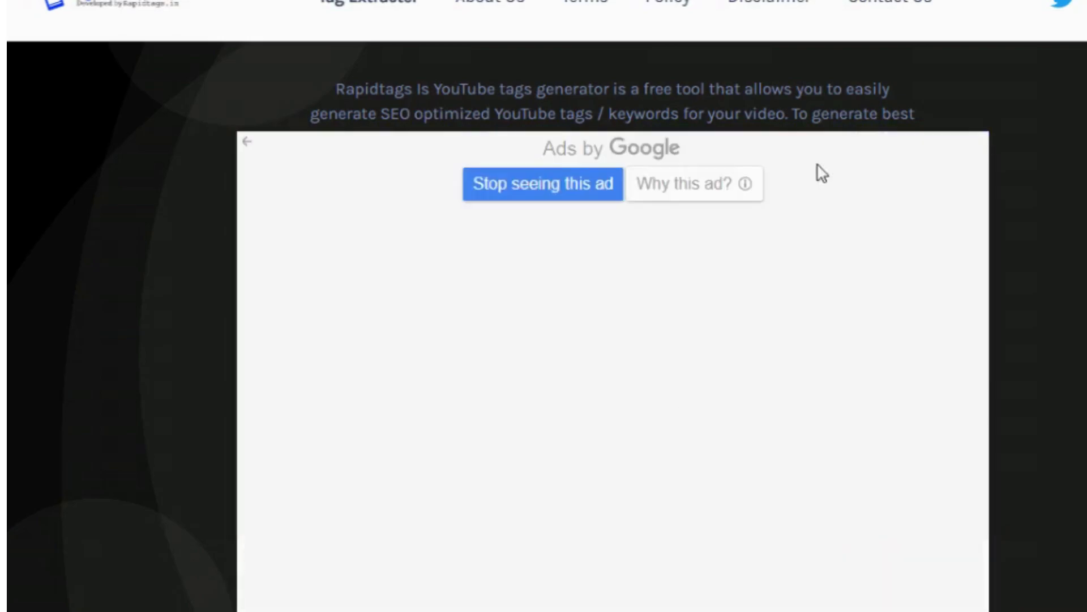
left_click(542, 183)
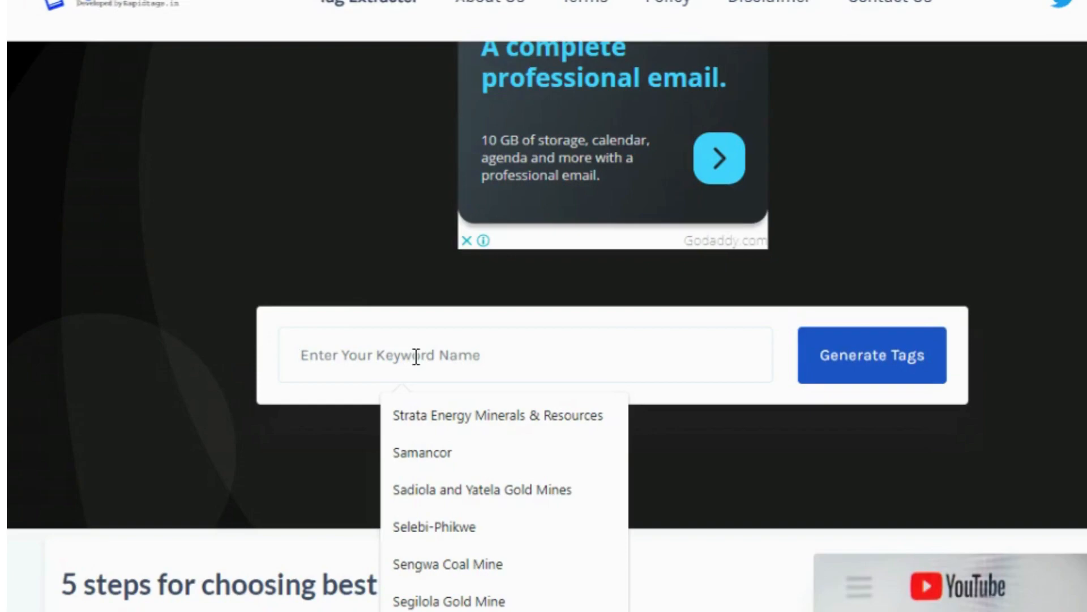
type("banquet hall")
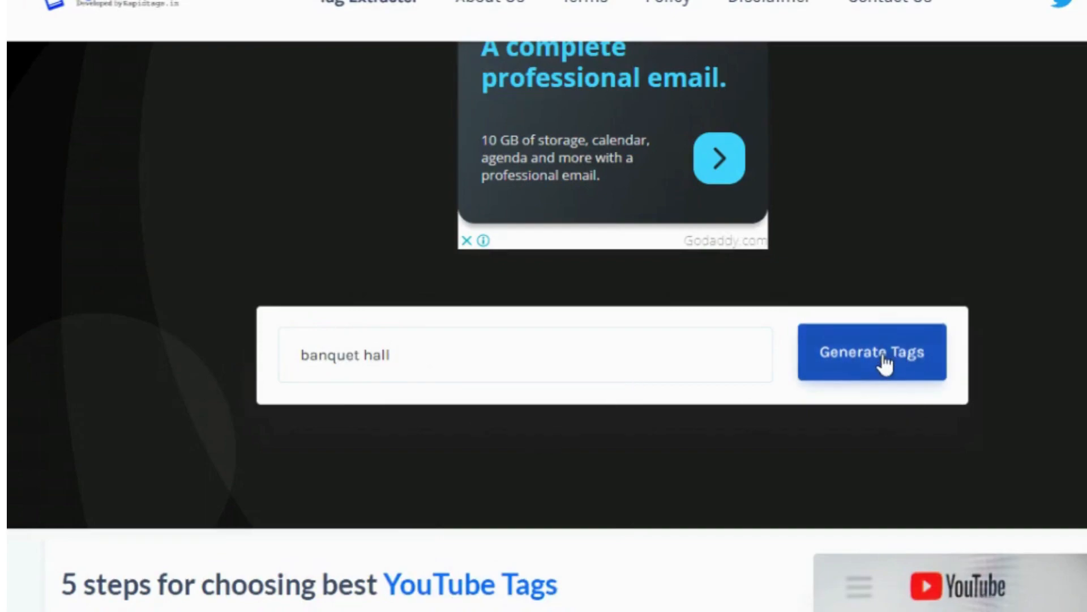
left_click(872, 352)
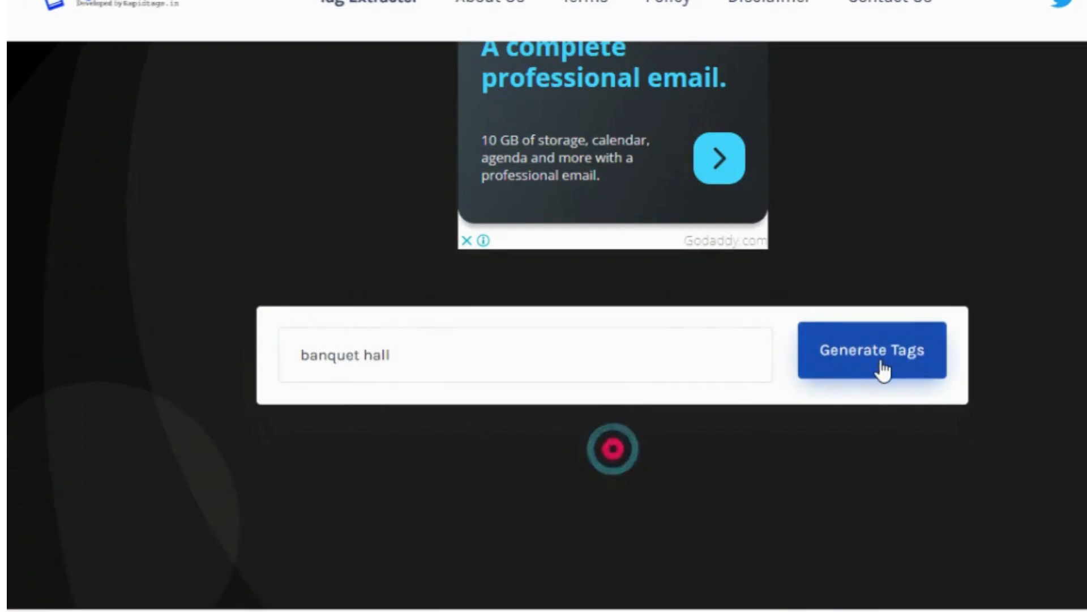
left_click(872, 349)
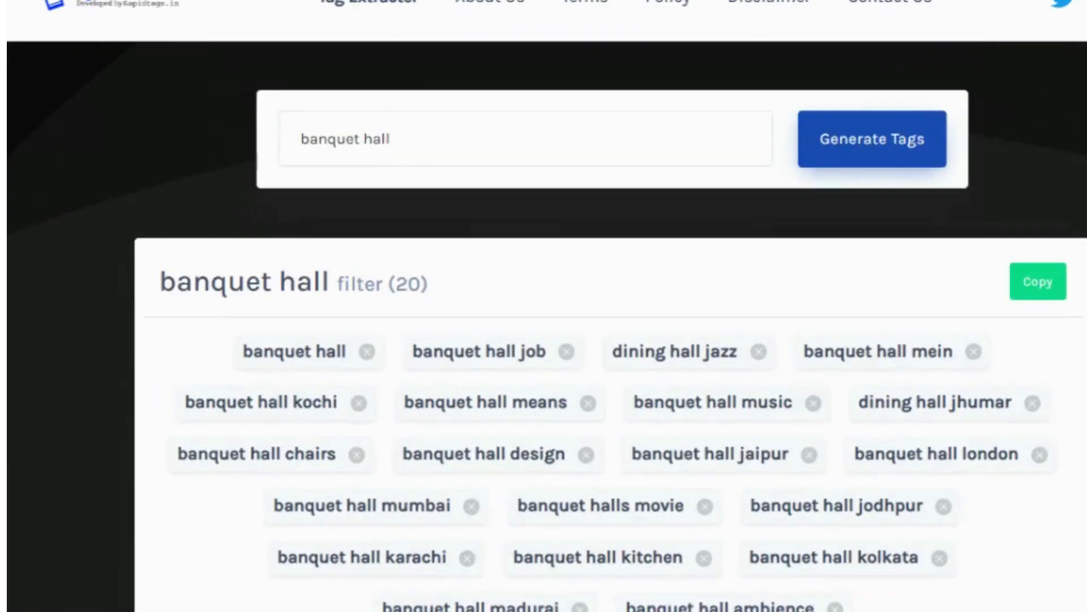
mouse_move(481, 316)
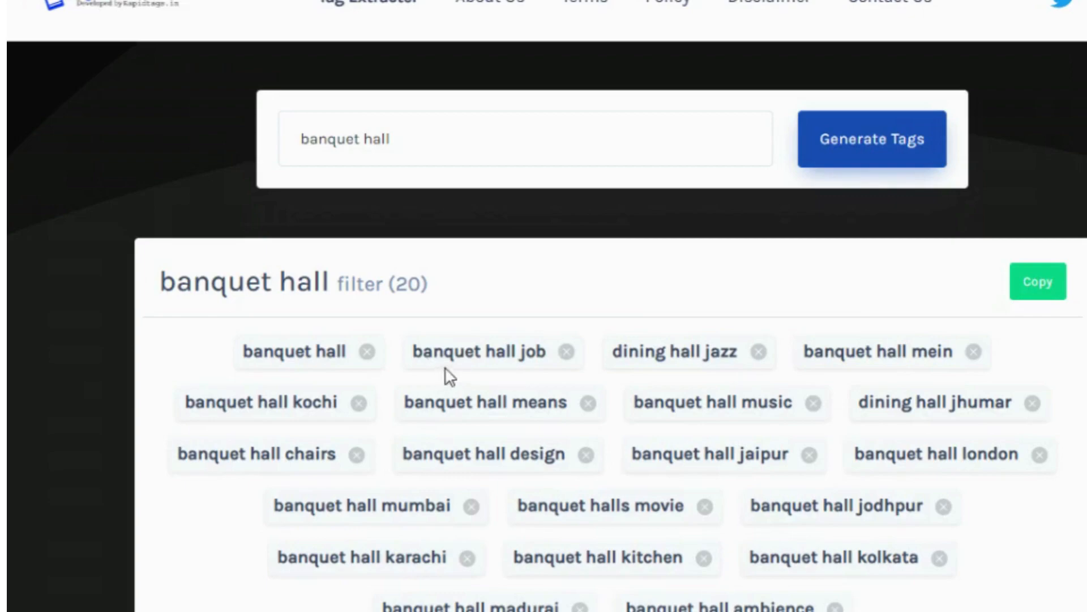
mouse_move(533, 373)
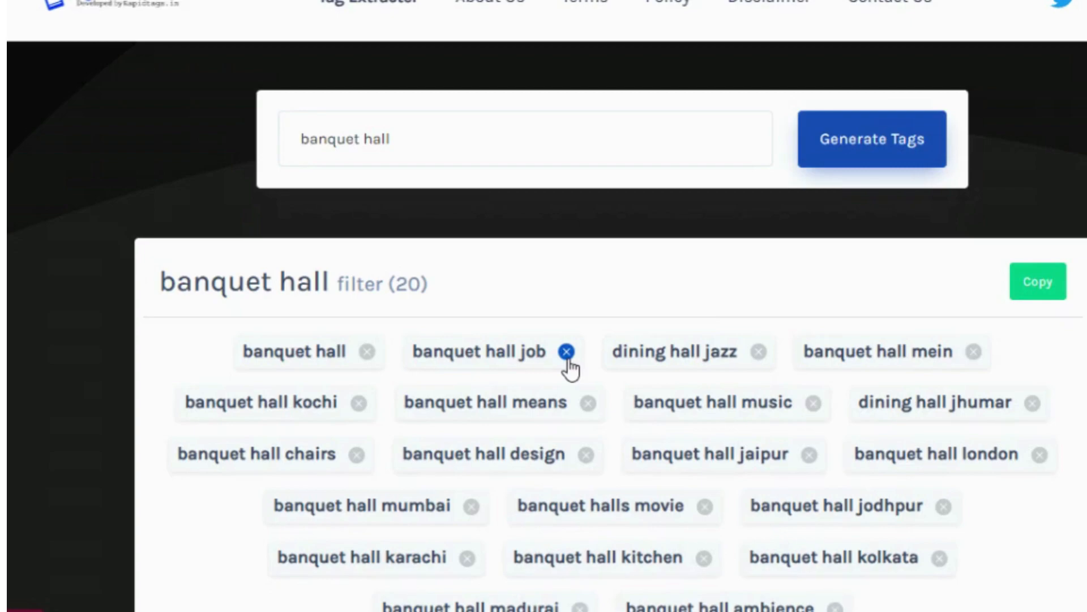
Delete the job, dining hall jazz, means and music tags, then select the banquet hall keyword.
left_click(565, 351)
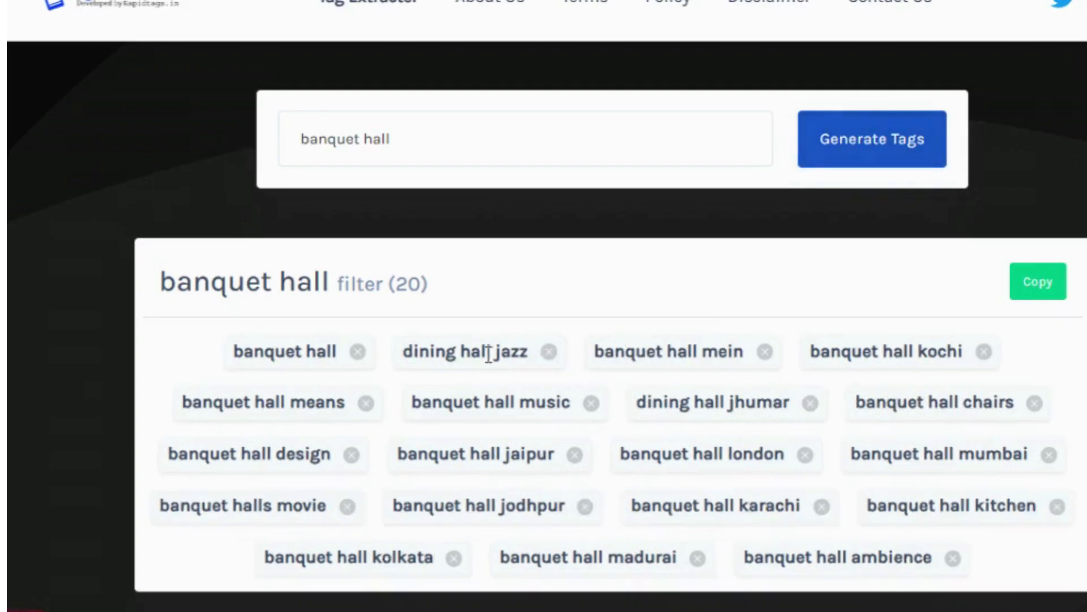
left_click(548, 351)
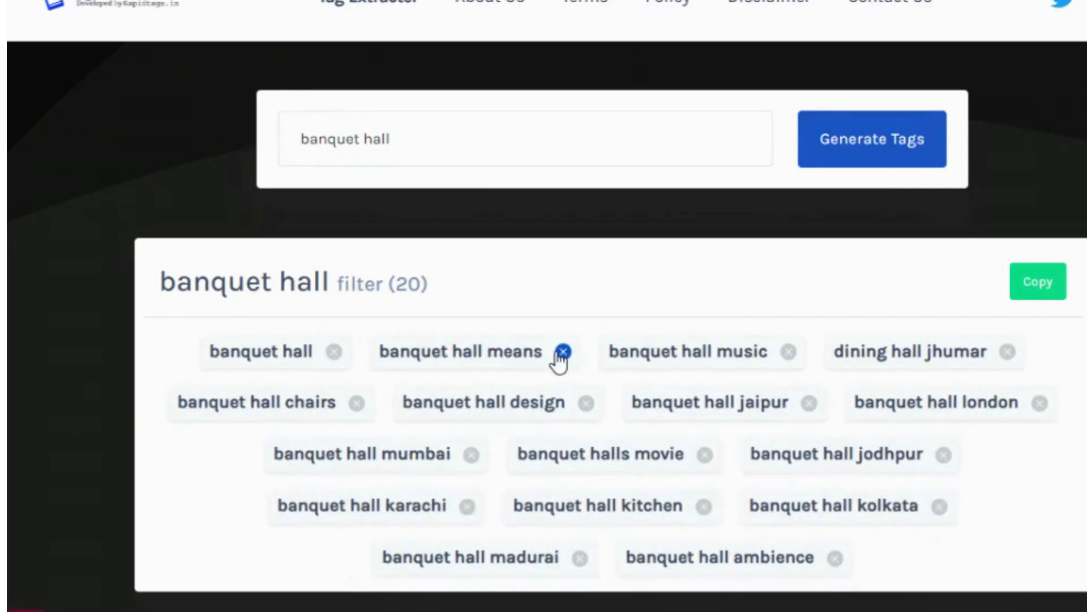
left_click(565, 352)
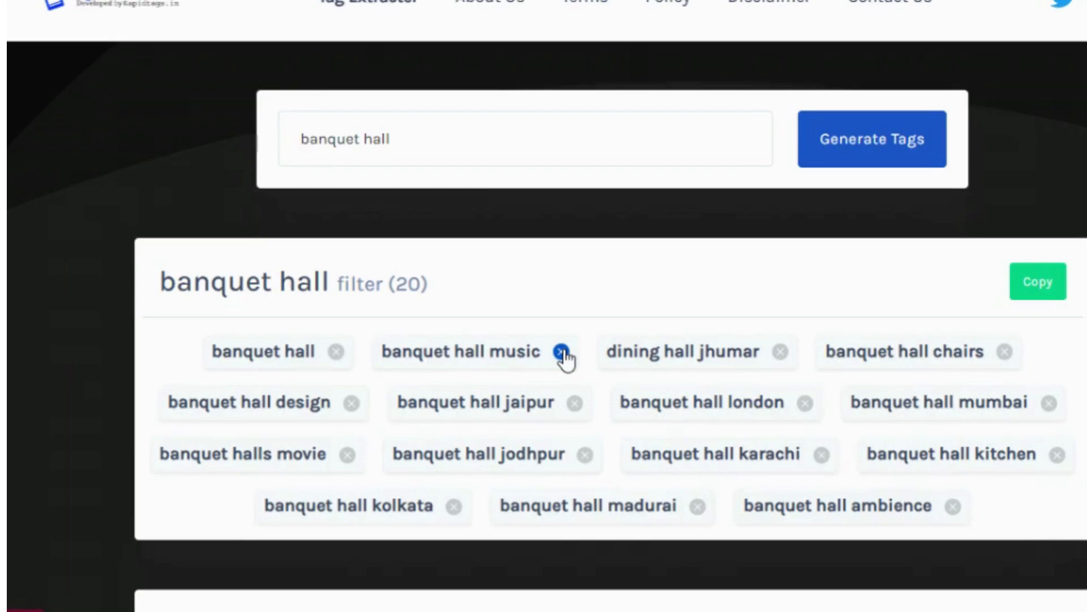
left_click(562, 352)
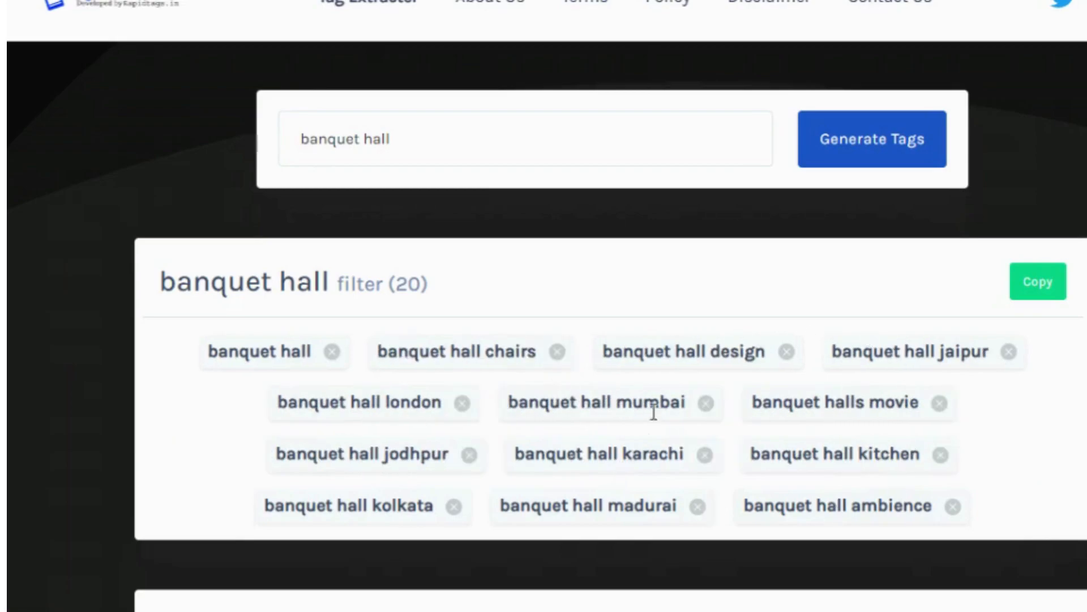
double_click(260, 352)
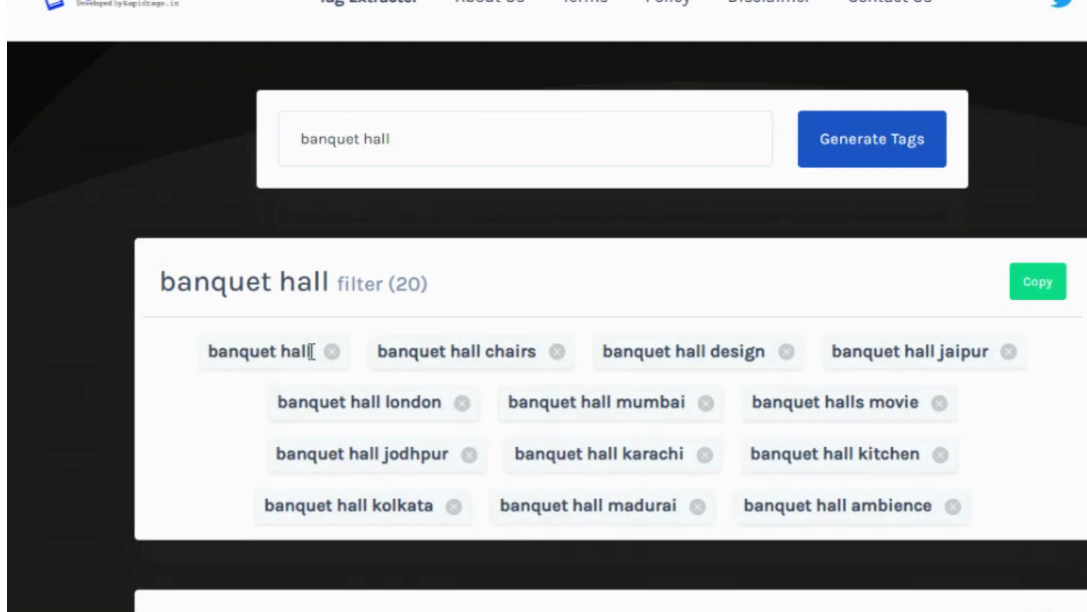
double_click(260, 351)
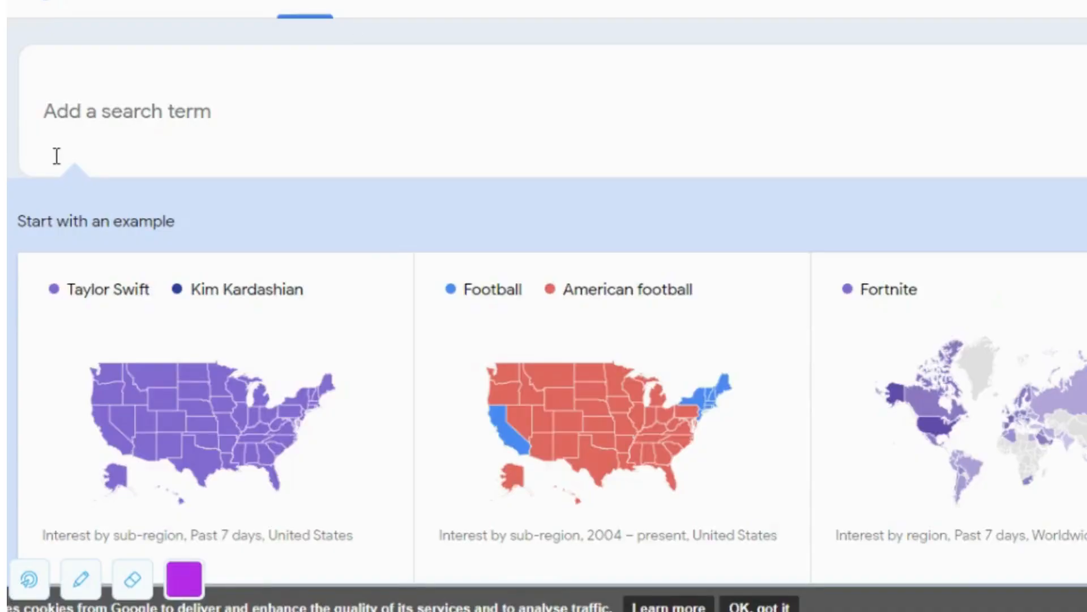
Explore 'banquet hall' in Google Trends with the region set to United States.
type("banquet hall")
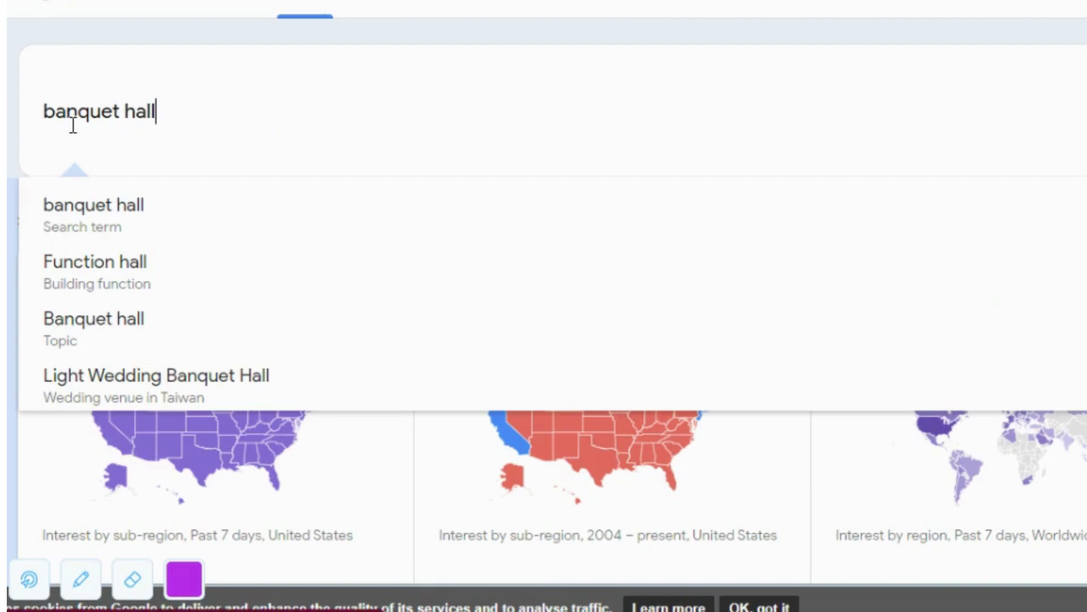
left_click(94, 205)
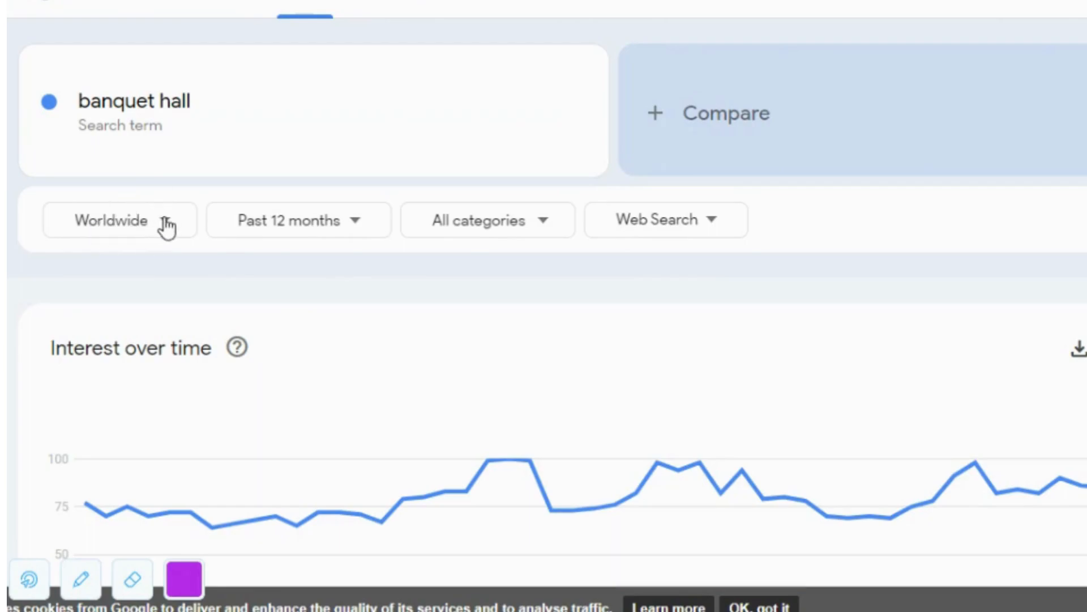
left_click(111, 220)
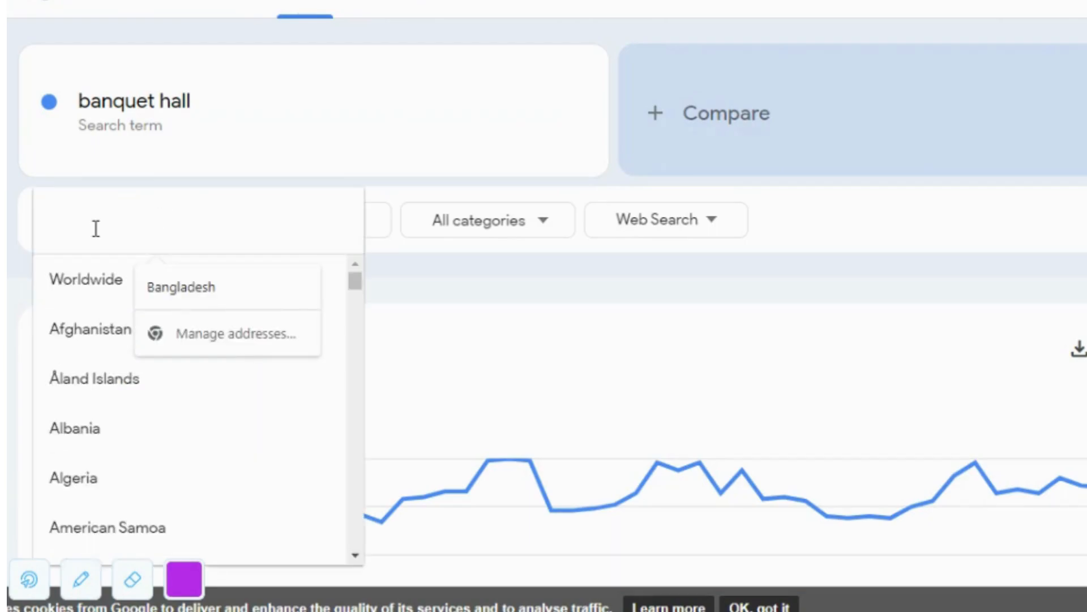
type("united state")
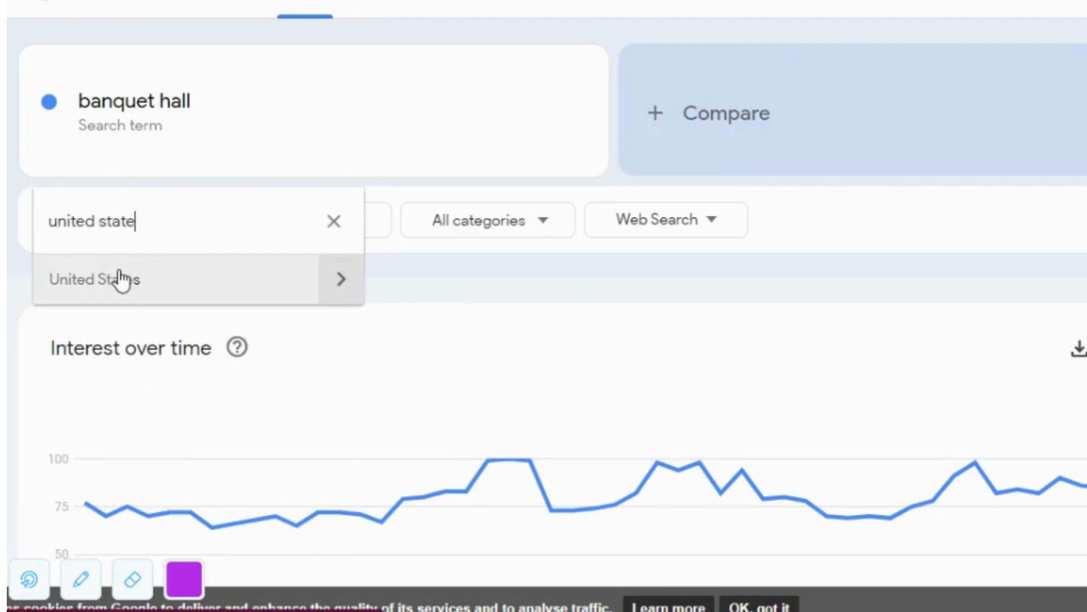
left_click(95, 279)
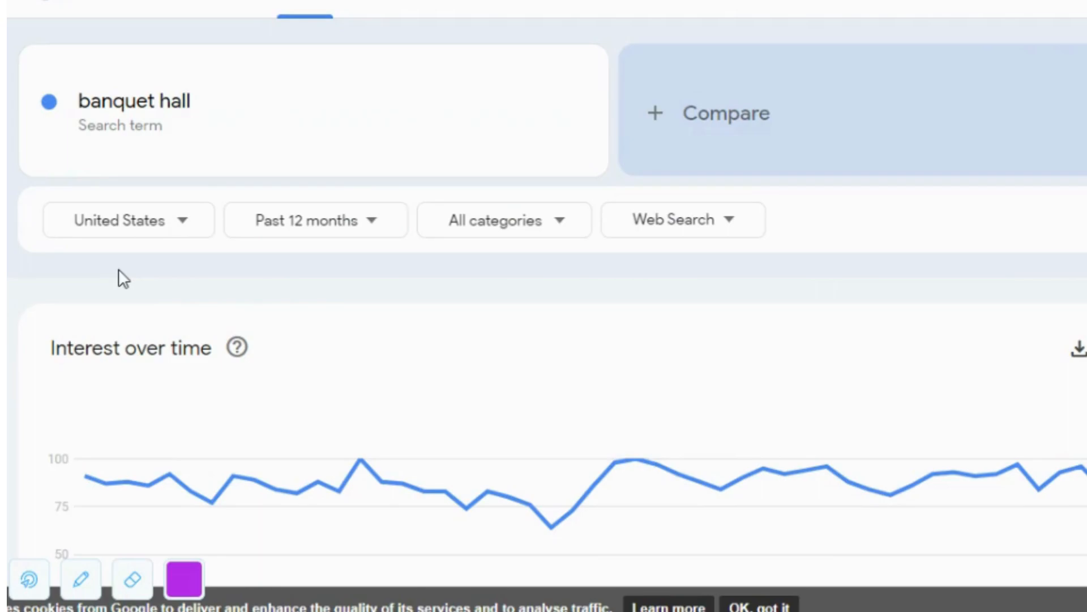
mouse_move(166, 229)
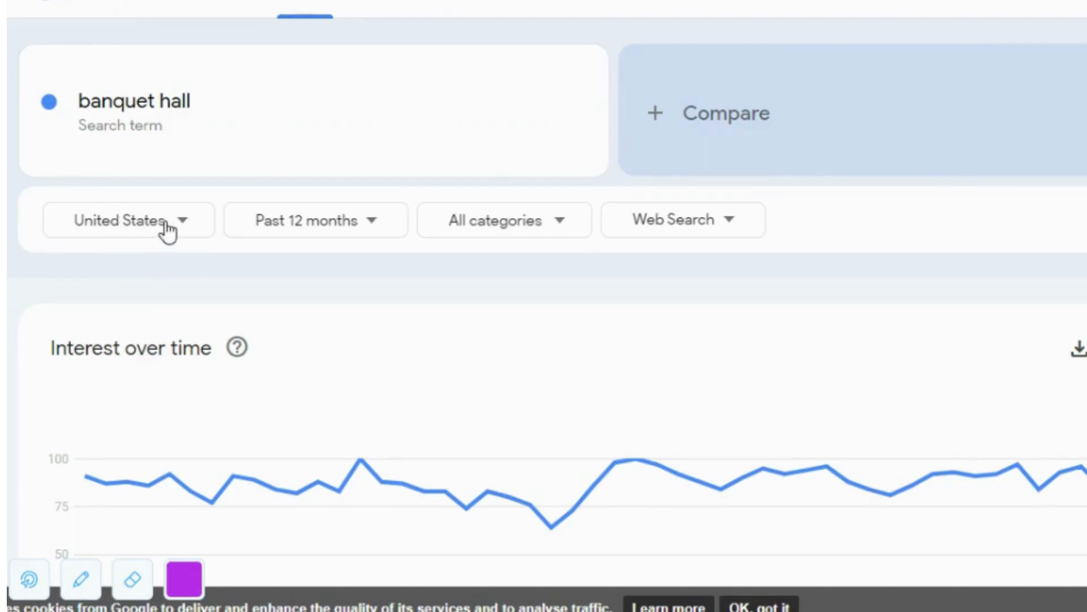
mouse_move(177, 228)
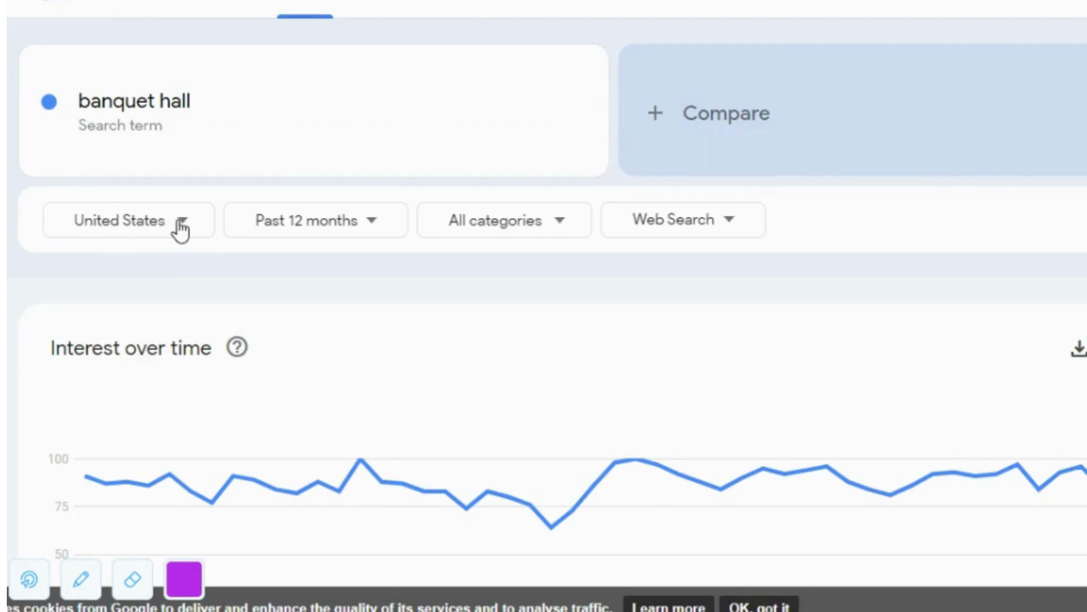
mouse_move(111, 226)
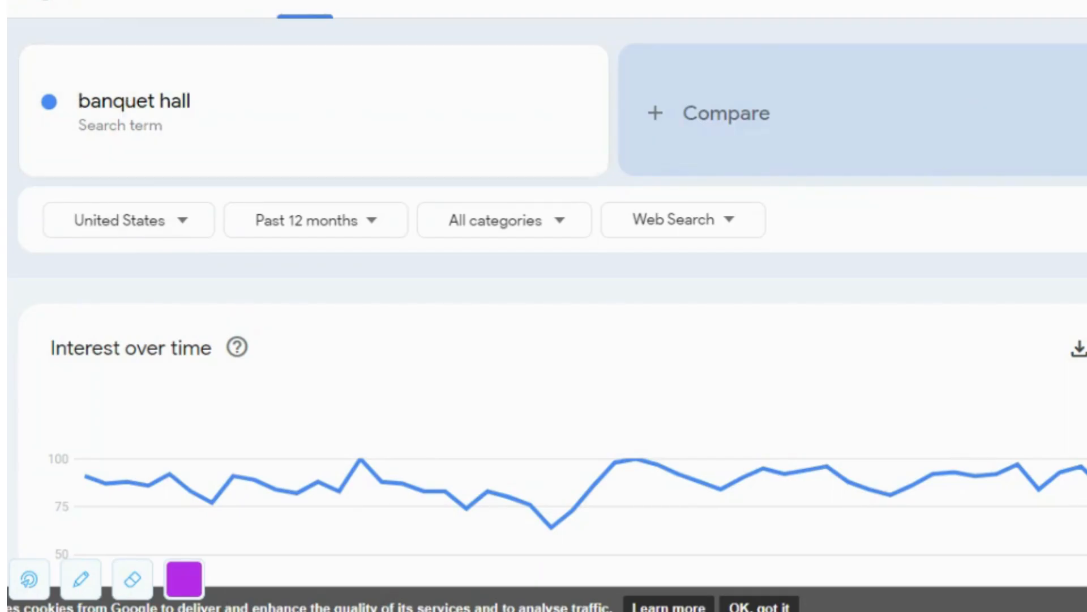
scroll("down", 3)
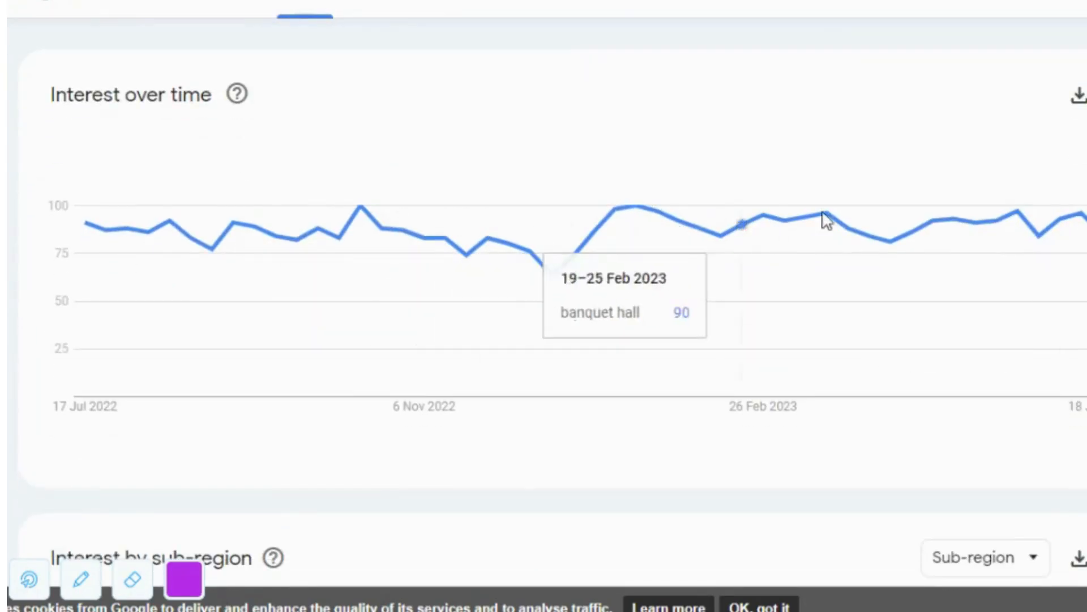
mouse_move(824, 220)
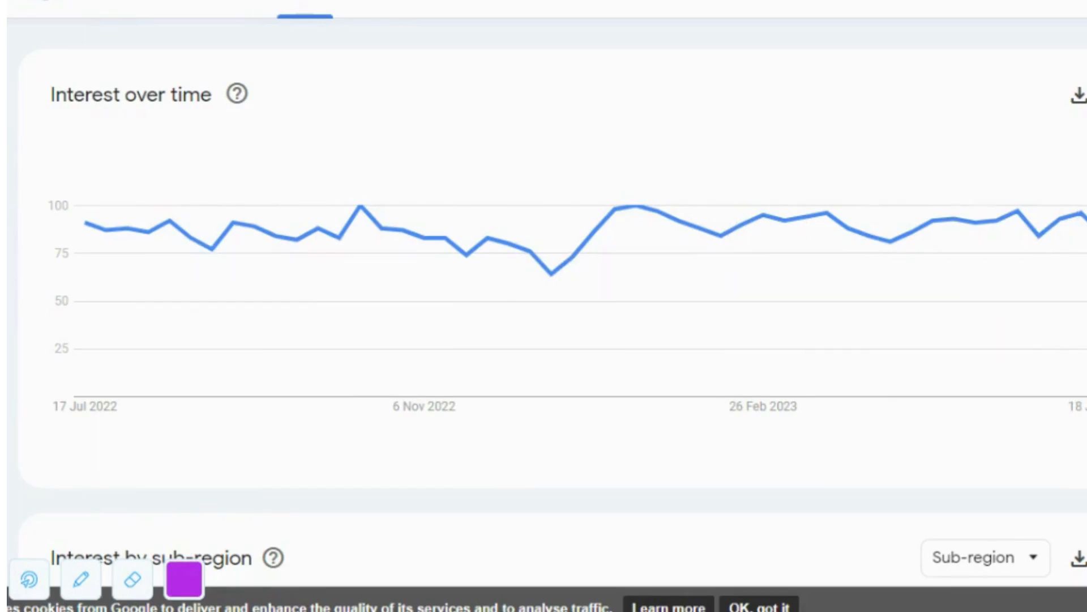
mouse_move(1061, 219)
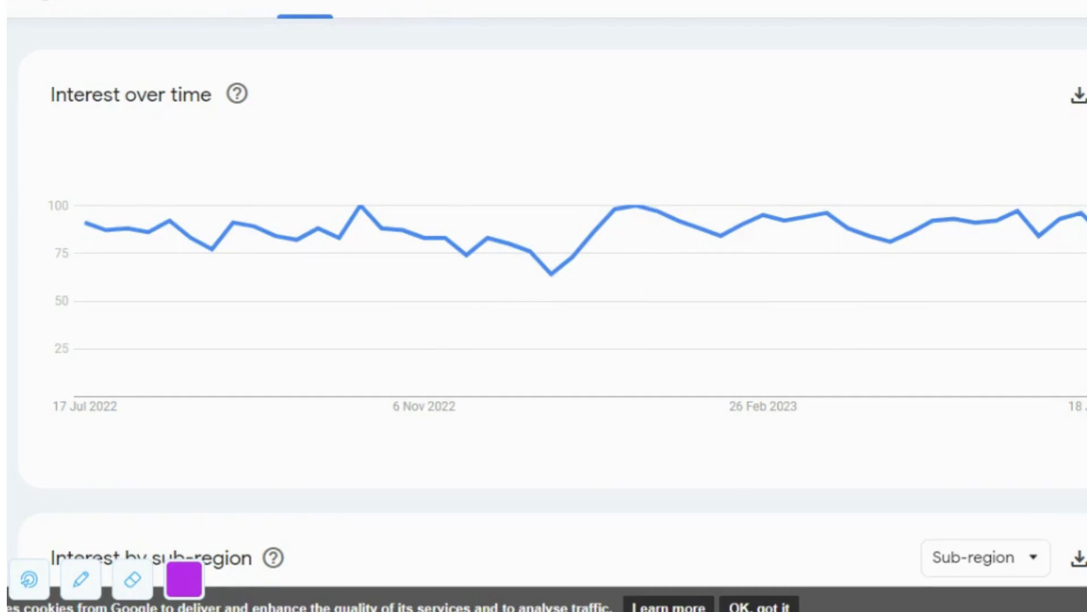
mouse_move(1033, 239)
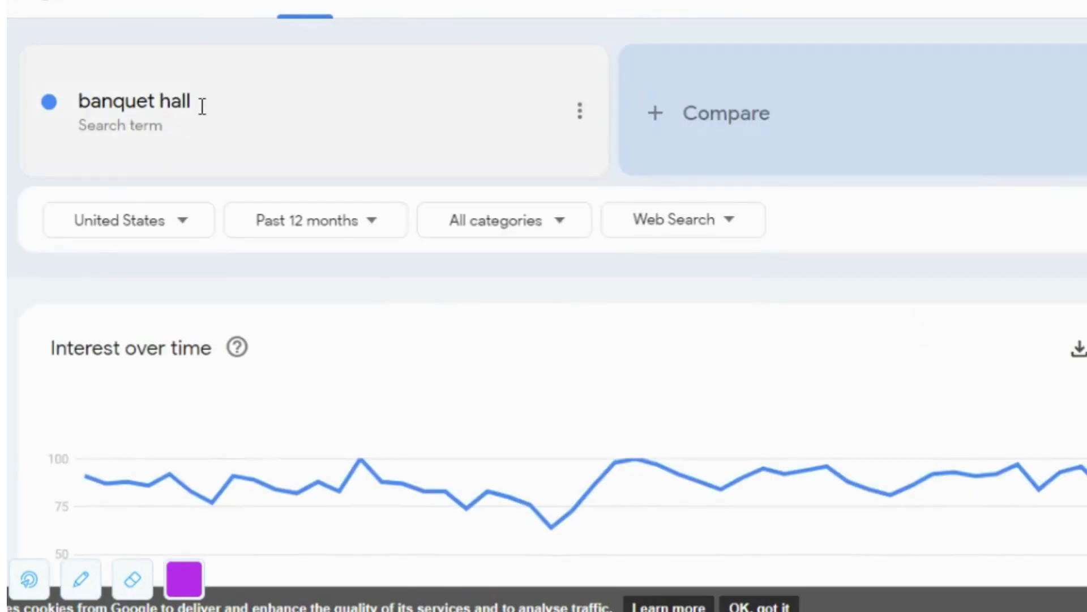
Open a new tab and launch Google Drive from the Google apps grid.
left_click(136, 111)
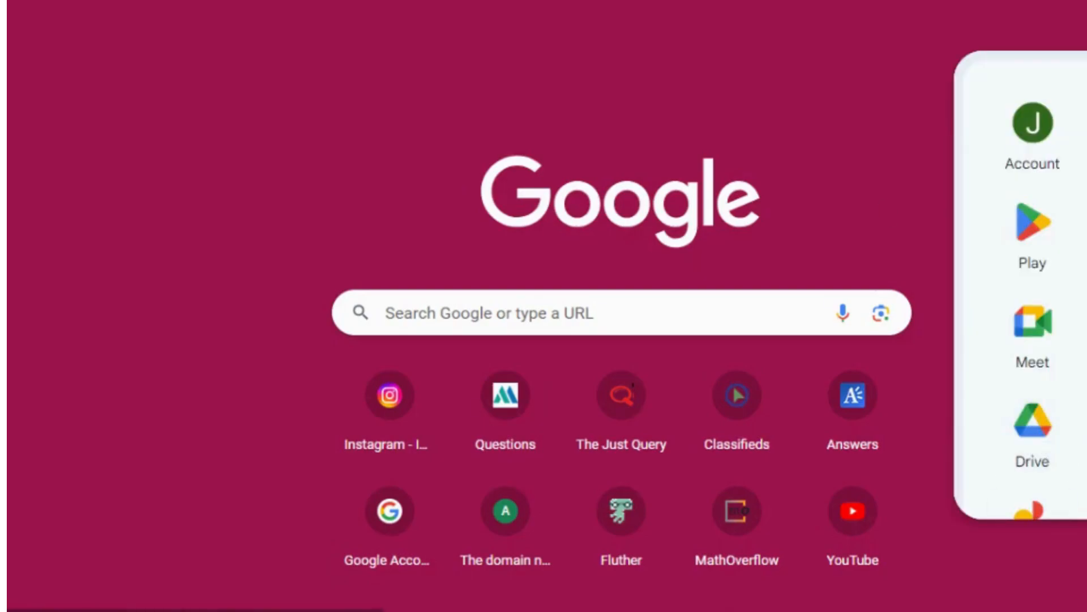
left_click(1031, 430)
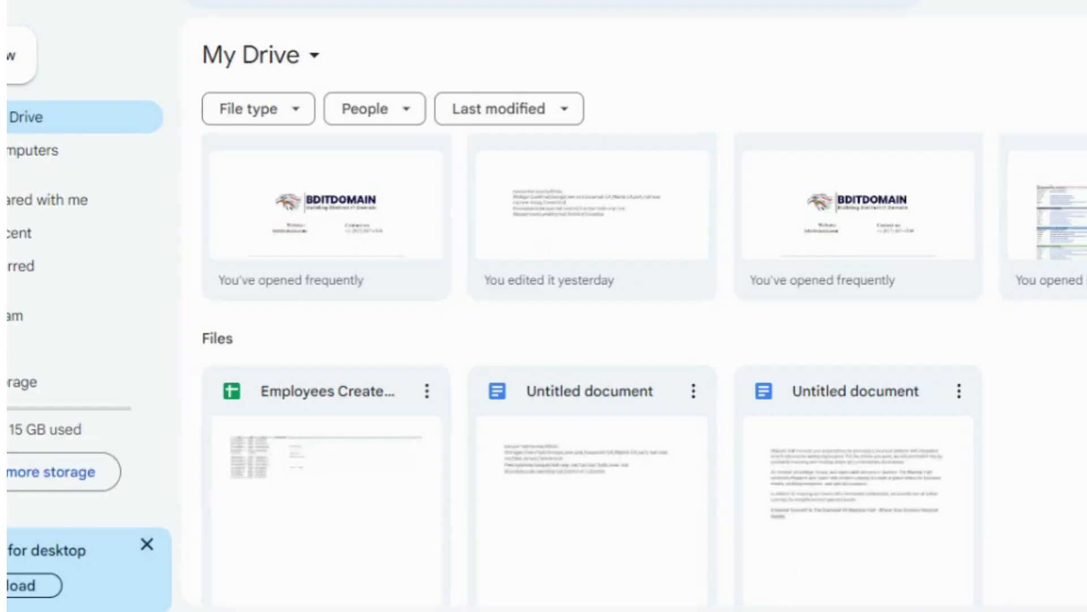
Use Drive's New menu to create a blank Google Docs document.
left_click(7, 56)
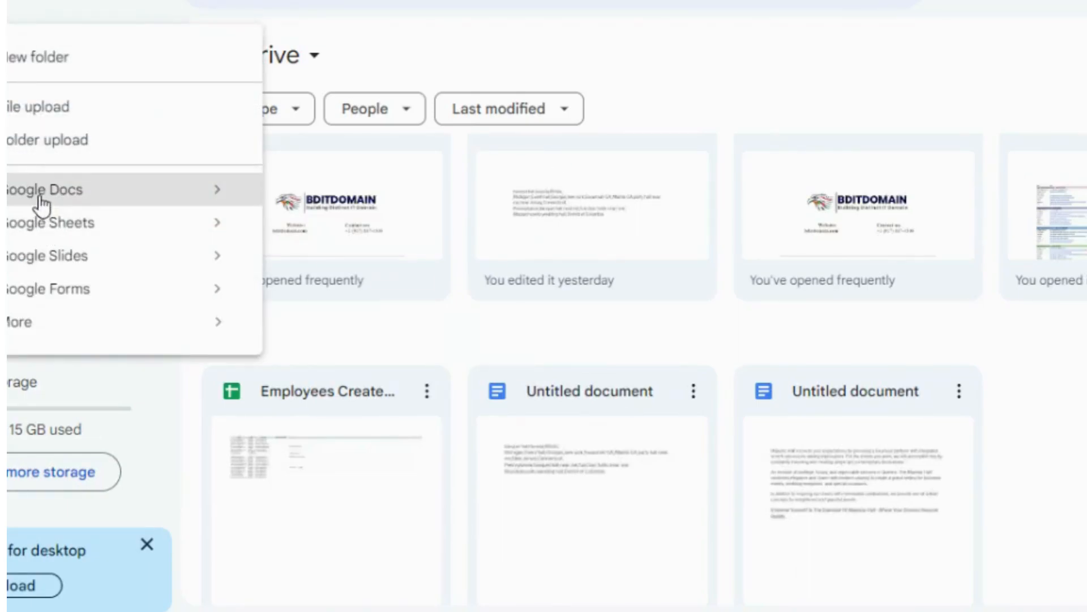
left_click(44, 189)
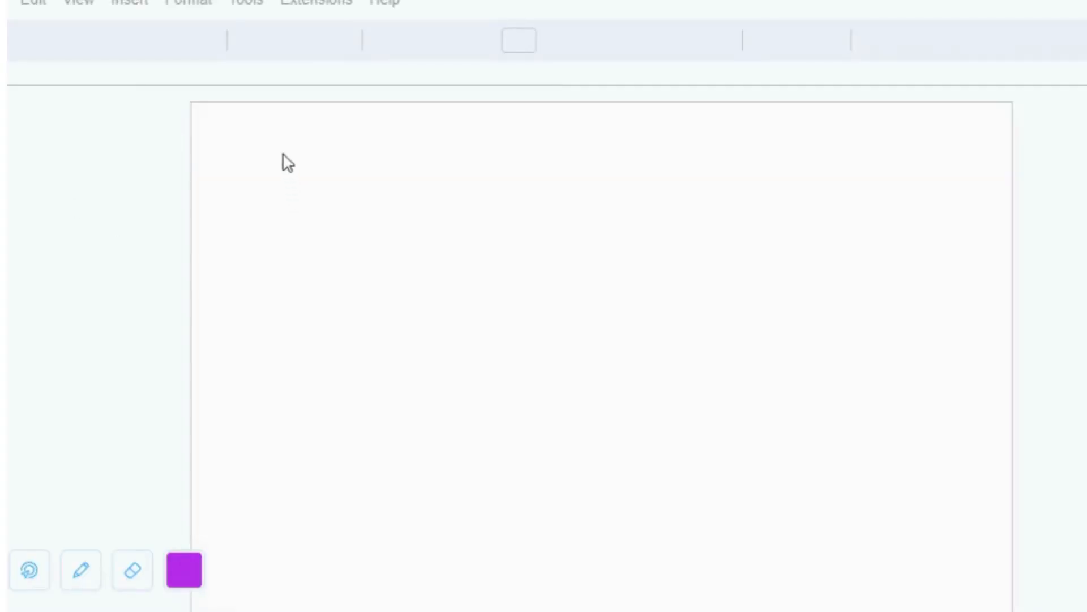
Type 'banquet hall' at the top of the blank document.
left_click(290, 210)
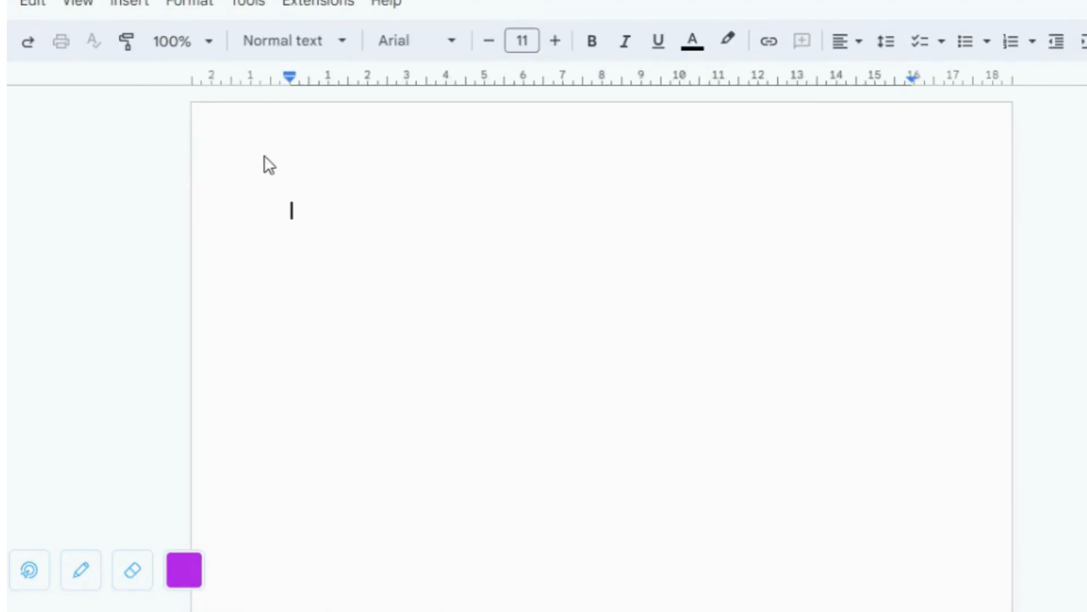
type("banquet hall")
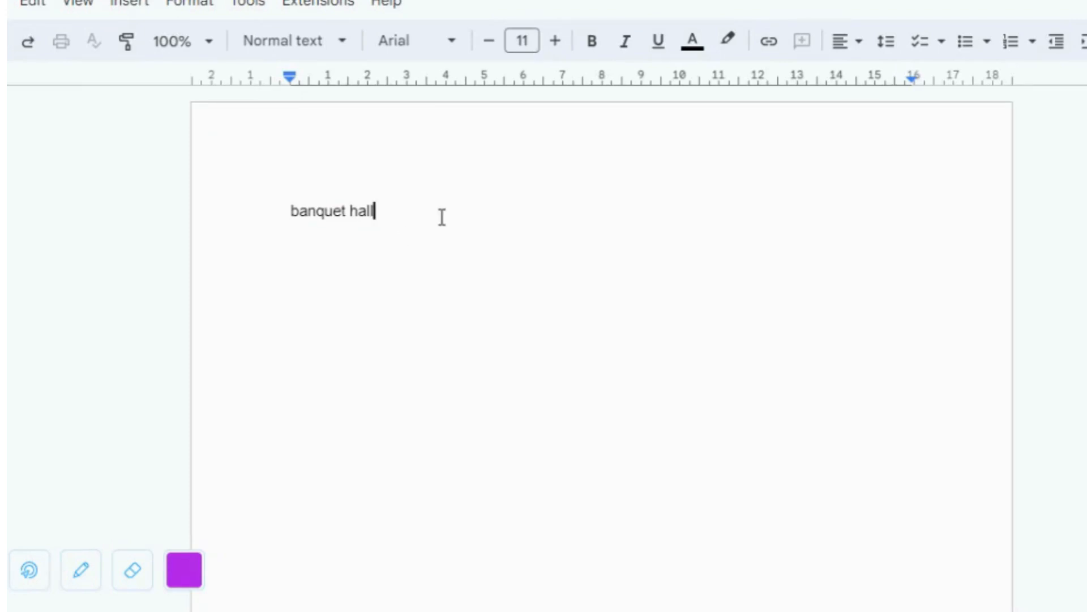
type(".")
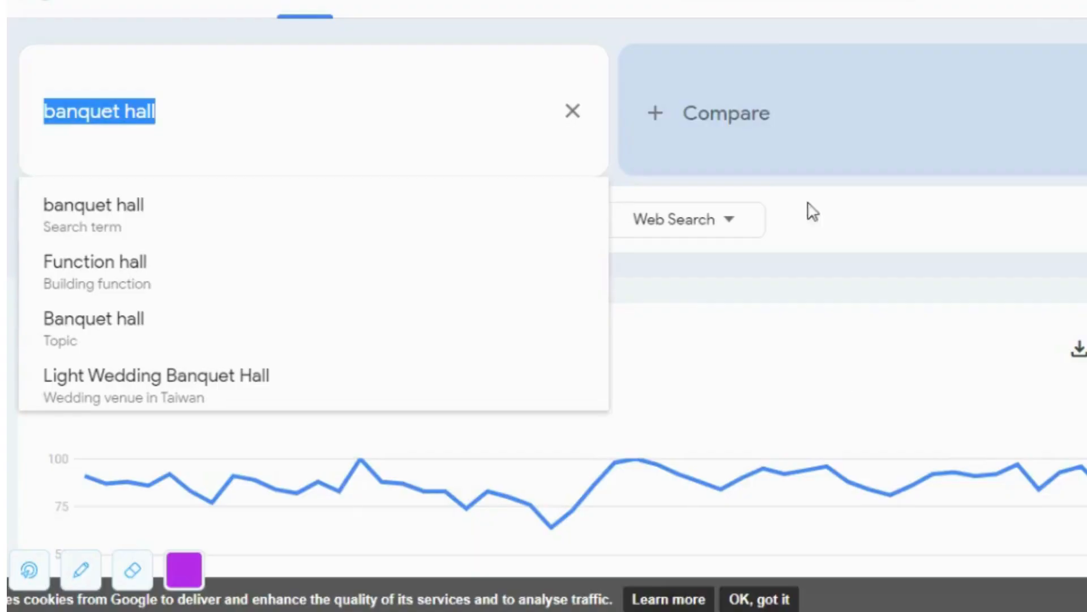
Close the search suggestions and scroll to Interest by sub-region, led by Nevada.
left_click(94, 214)
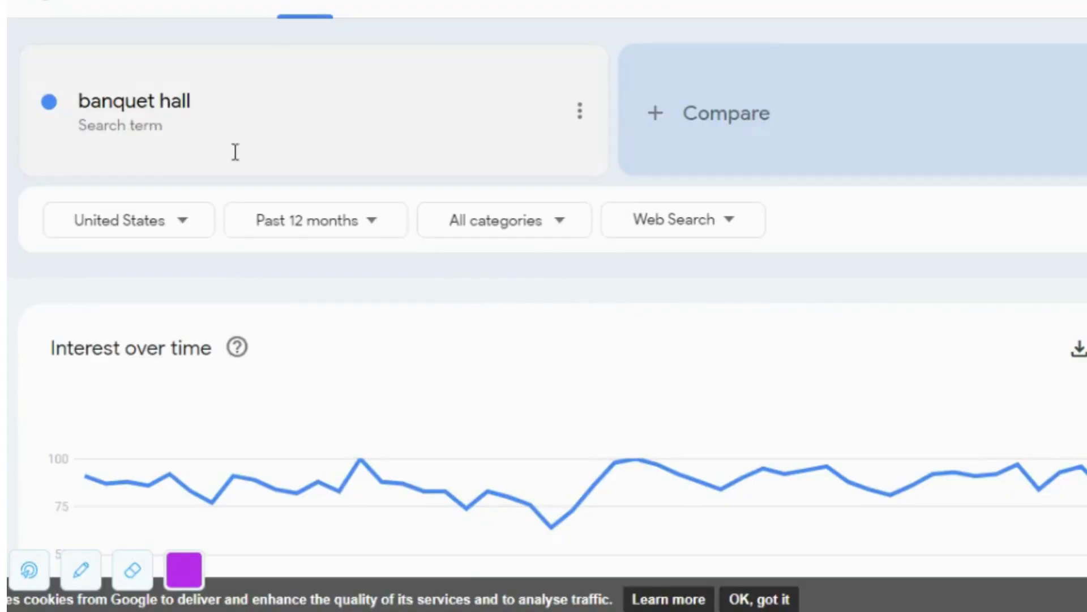
scroll("down", 3)
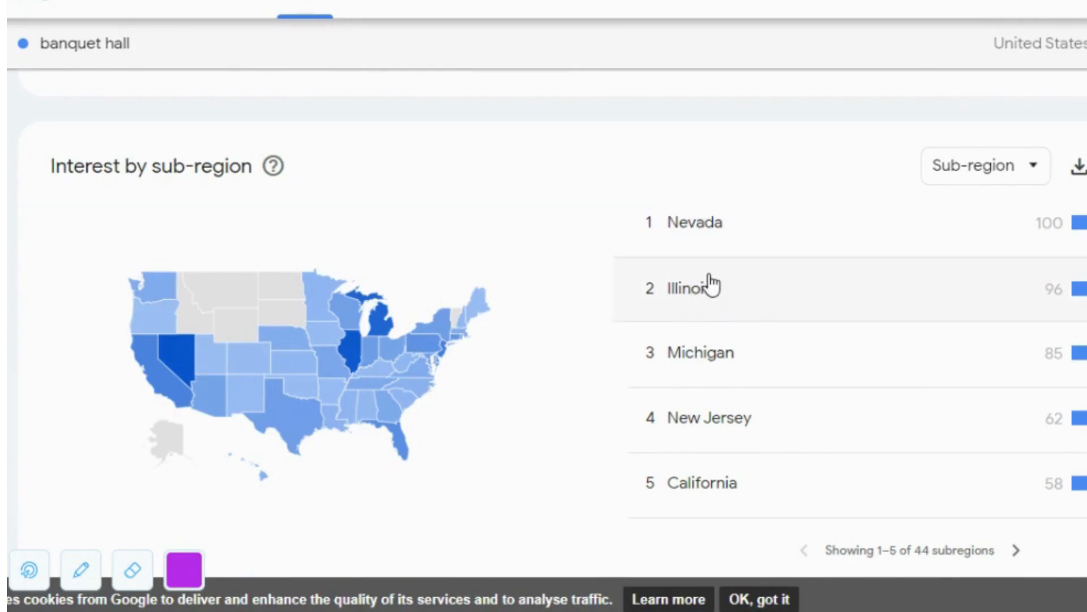
mouse_move(727, 360)
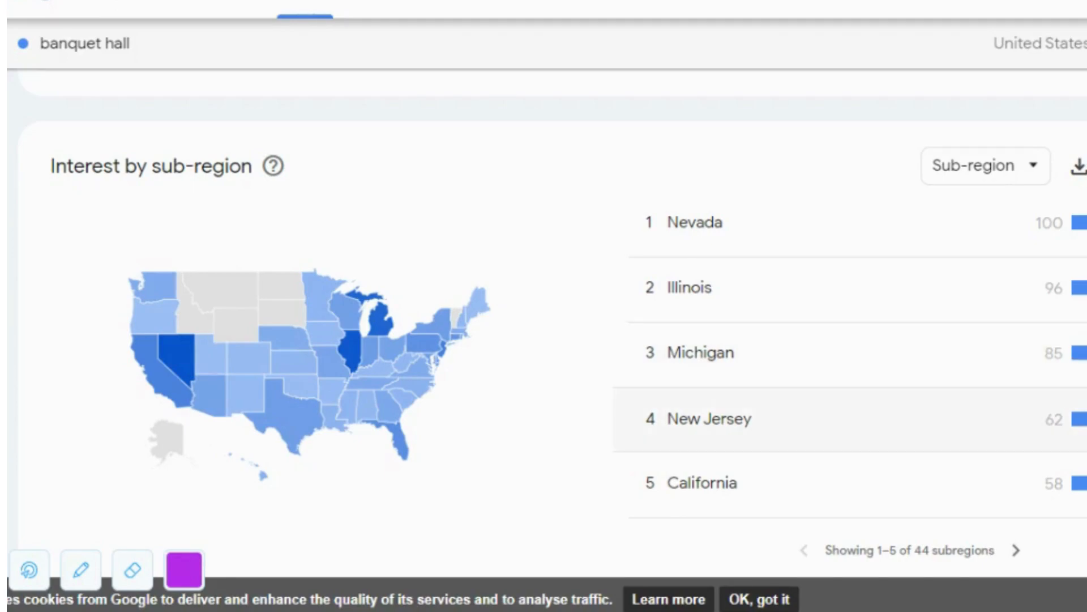
mouse_move(810, 429)
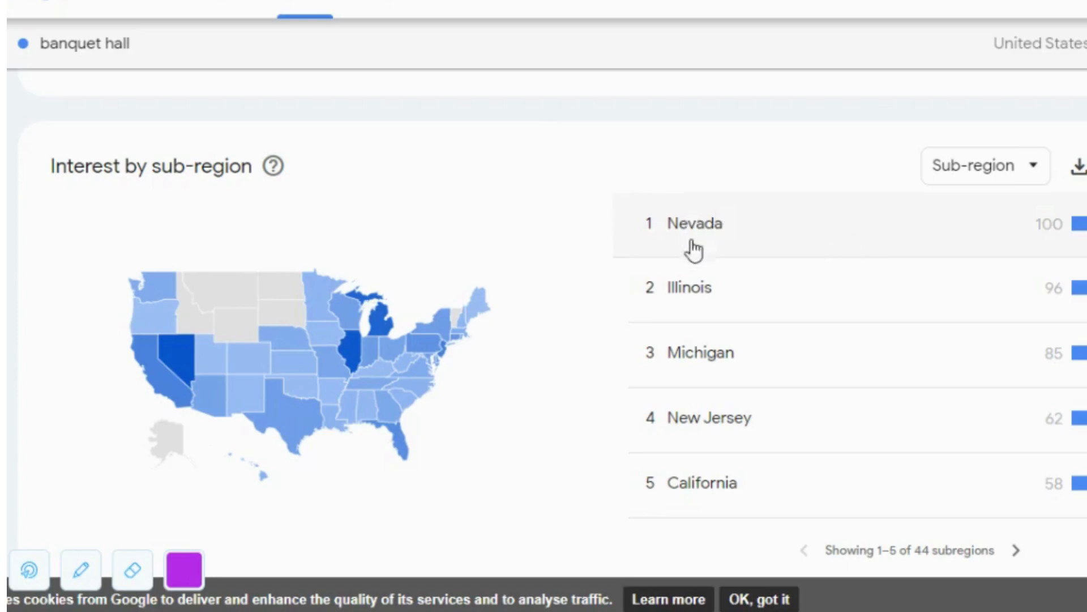
mouse_move(713, 243)
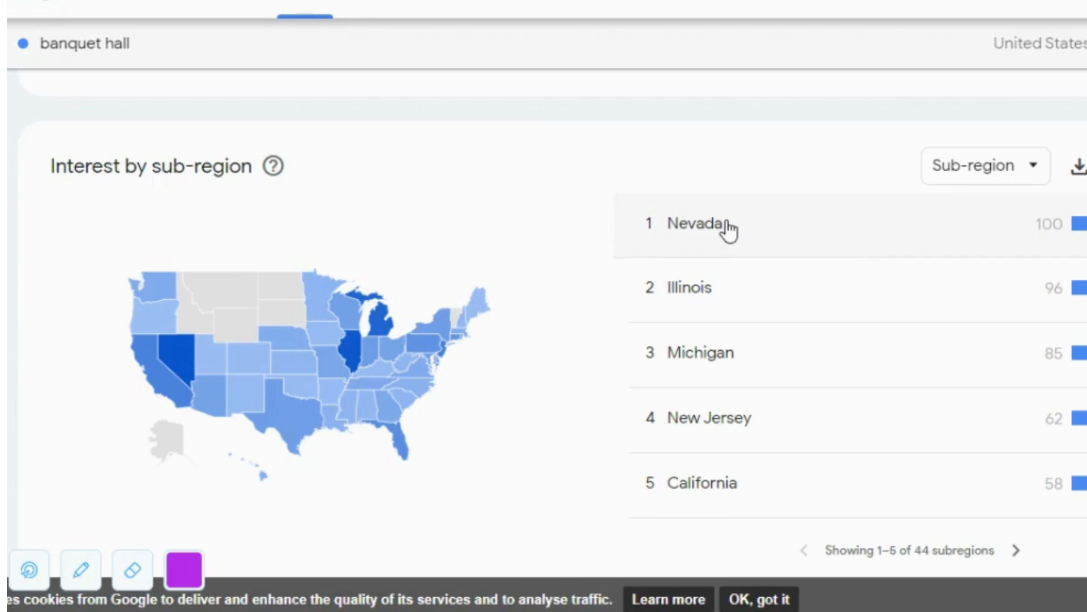
mouse_move(725, 232)
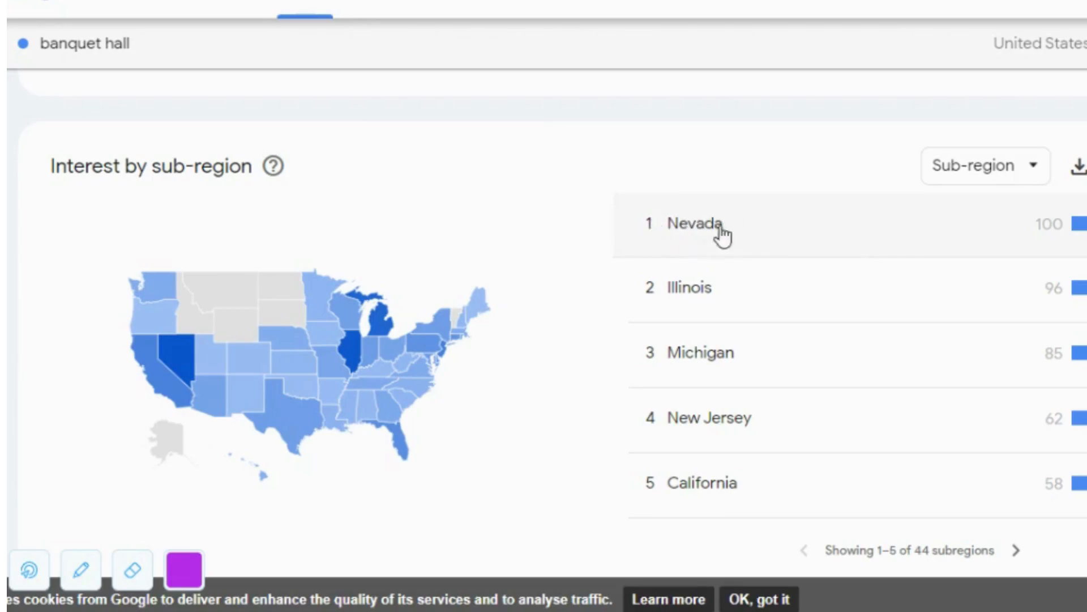
mouse_move(753, 228)
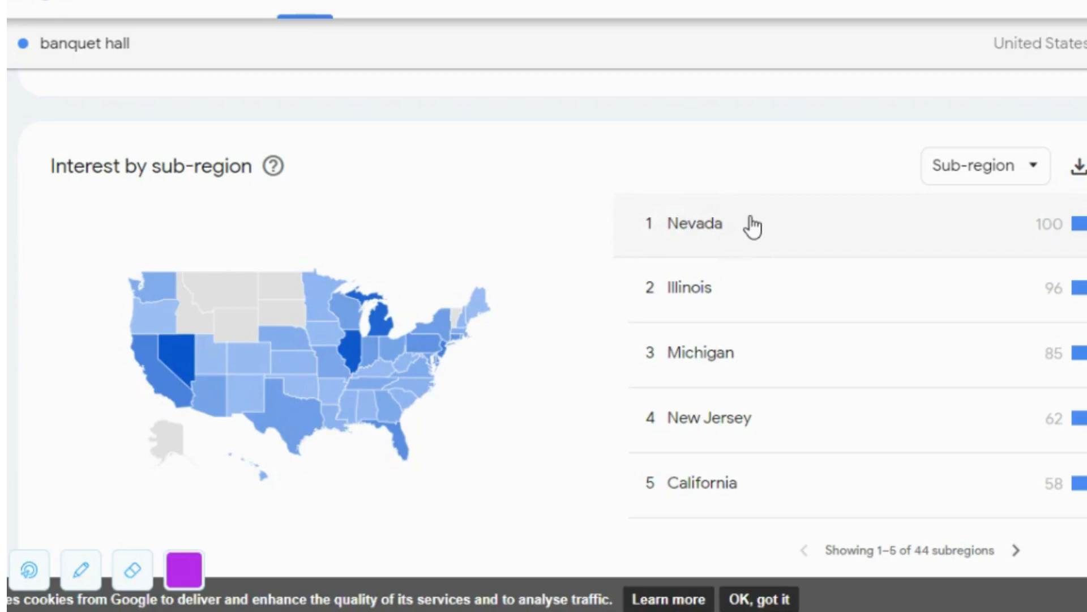
mouse_move(687, 251)
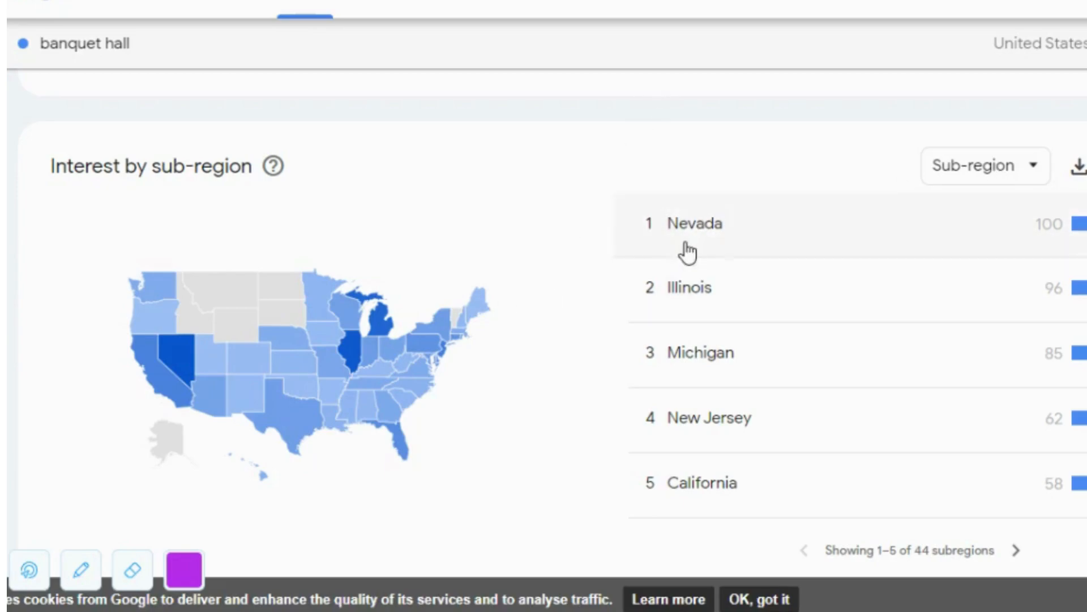
mouse_move(719, 238)
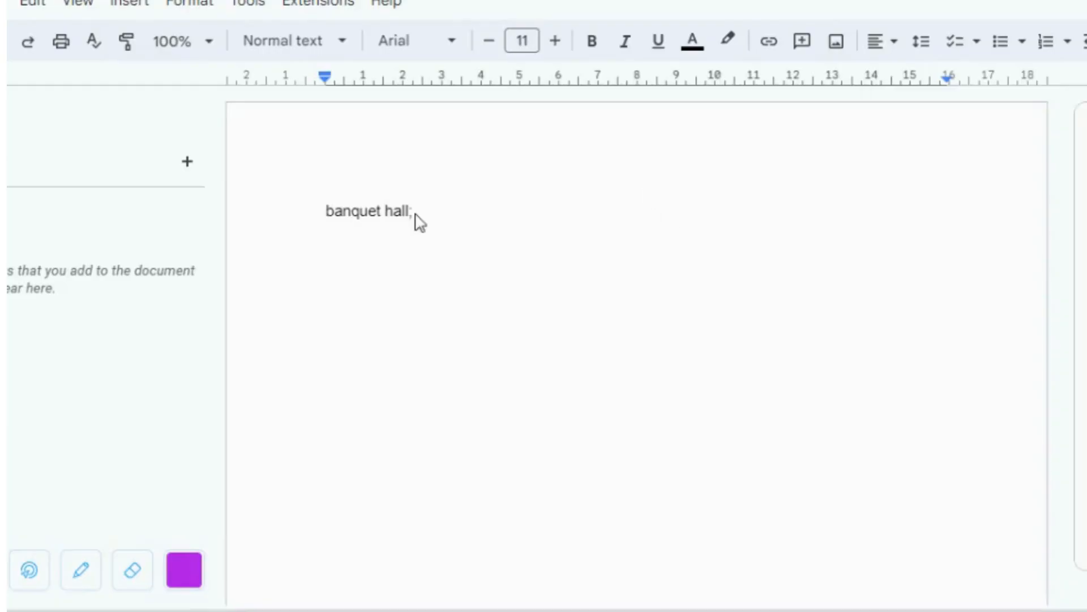
Append 'Nevada;' after the keyword in the document.
type("Ni")
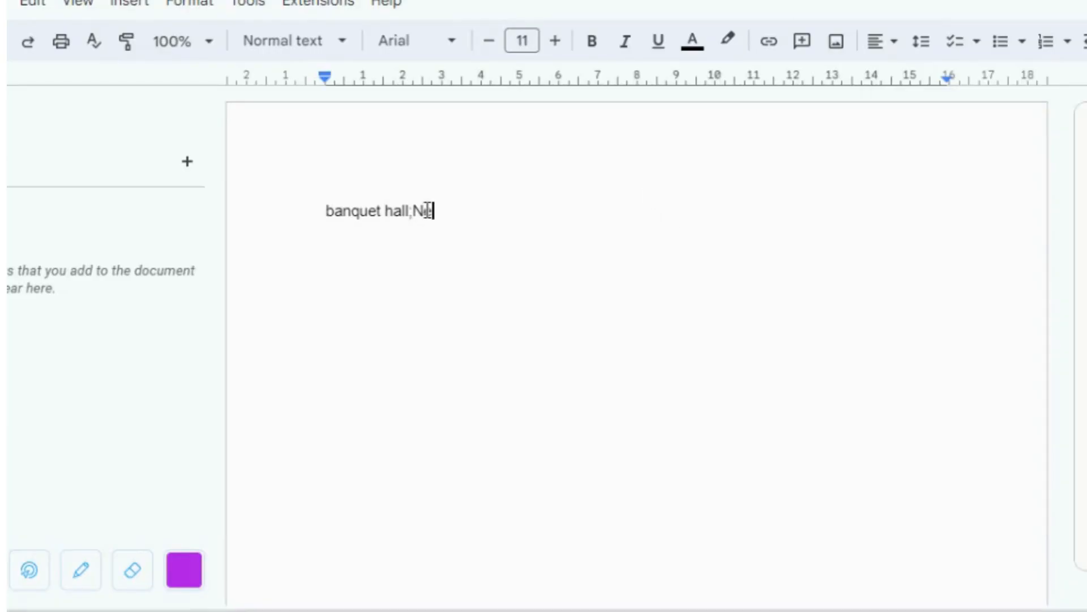
type("evada;")
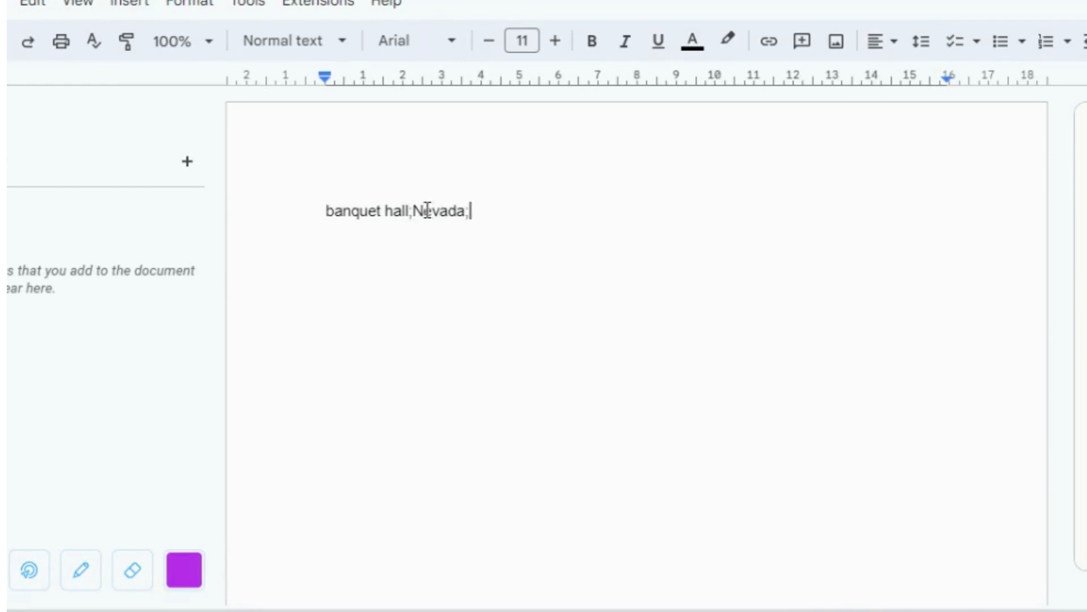